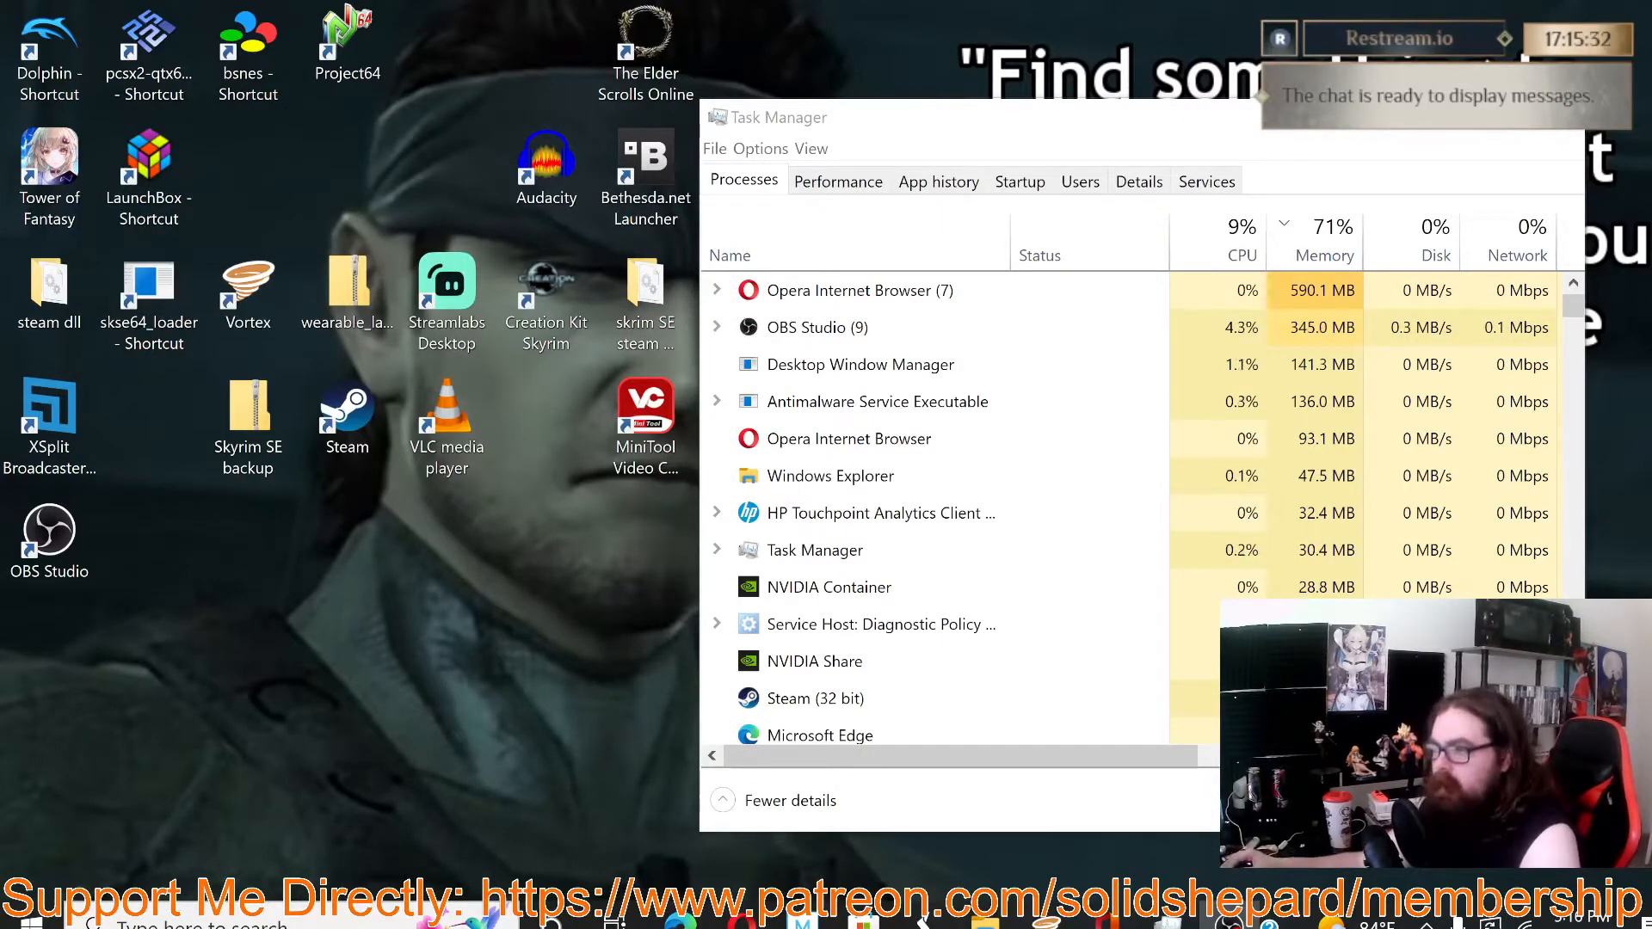
mouse_move(416, 554)
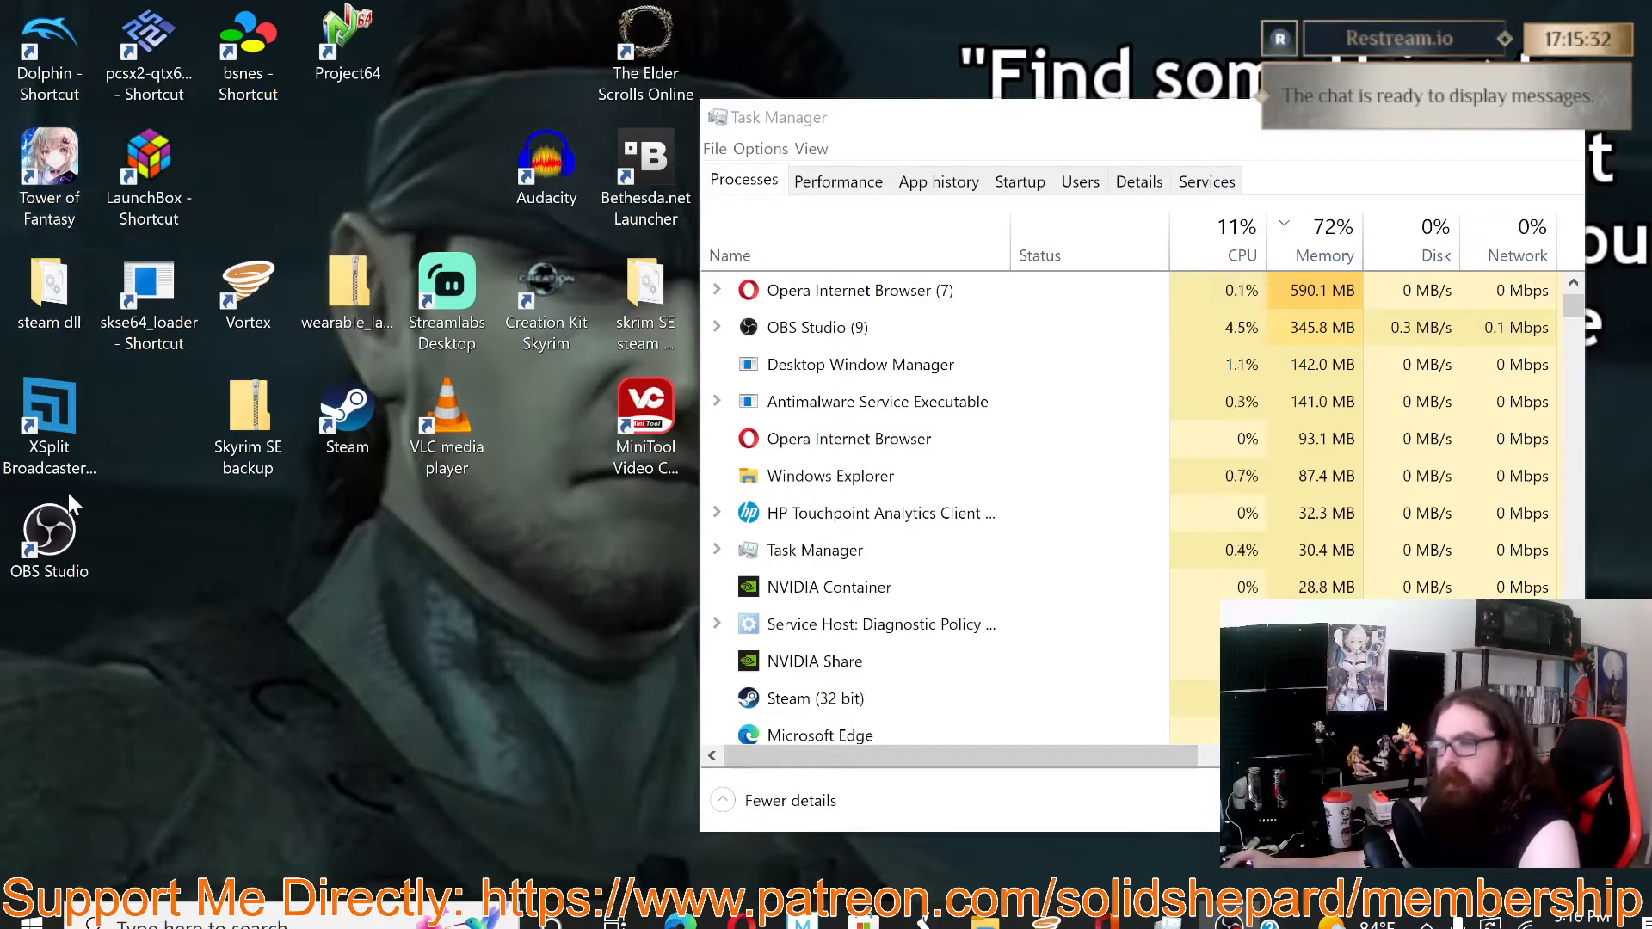
Step: Launch XSplit Broadcaster from its desktop shortcut, opening its gameplay scene over Task Manager
click(48, 535)
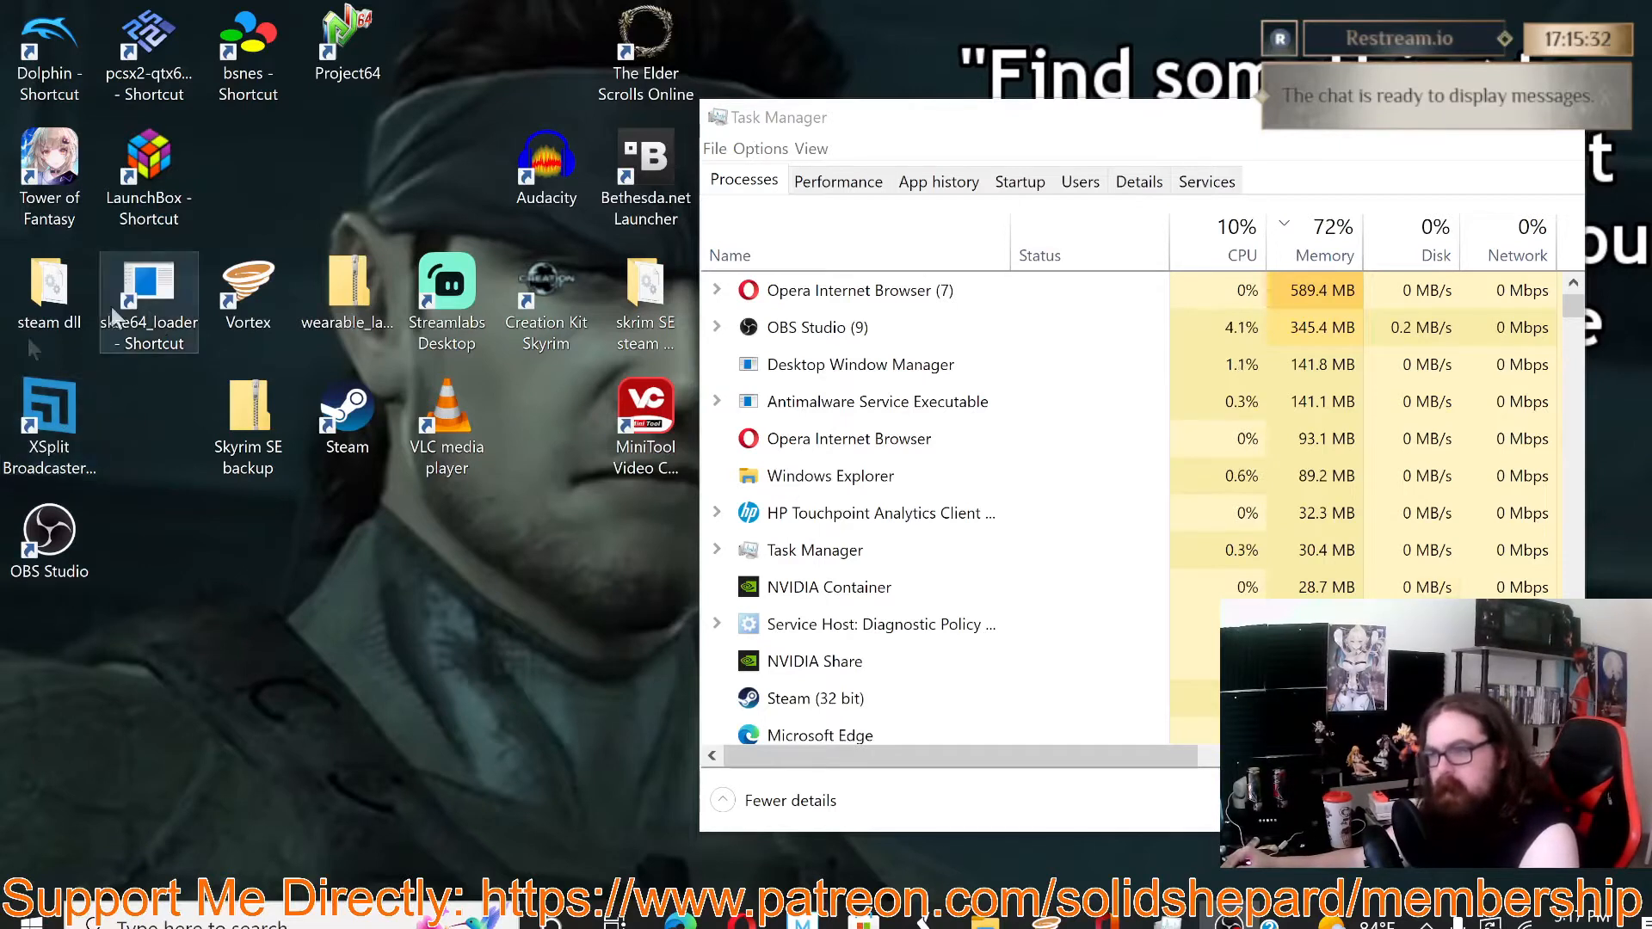
mouse_move(117, 381)
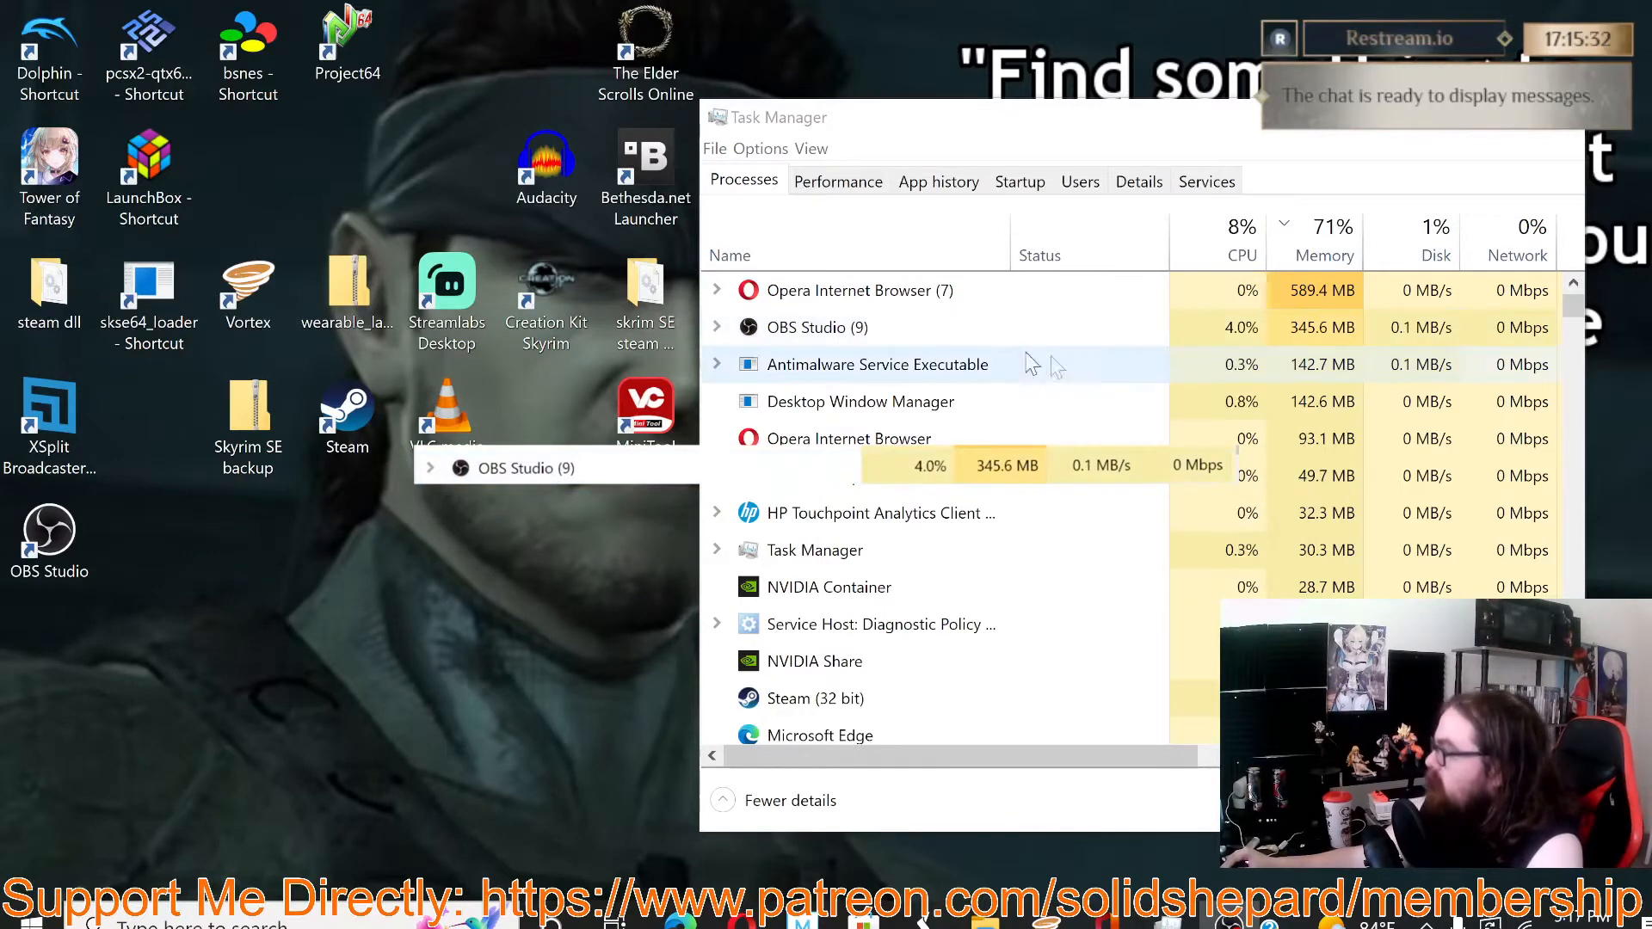
mouse_move(880, 353)
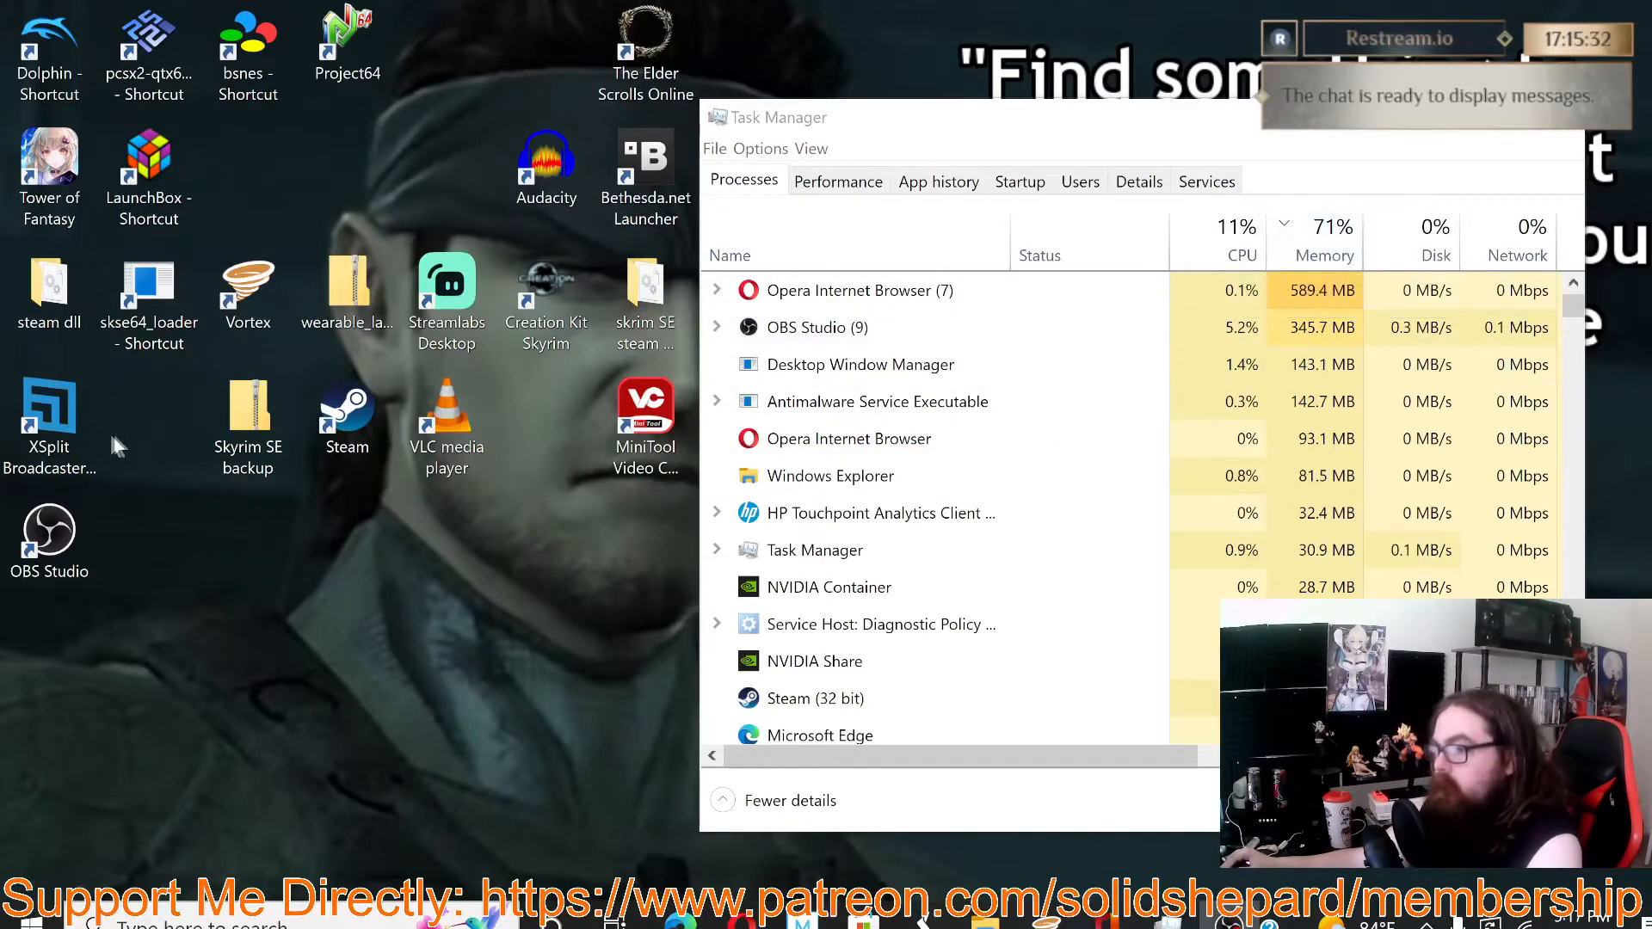
click(347, 42)
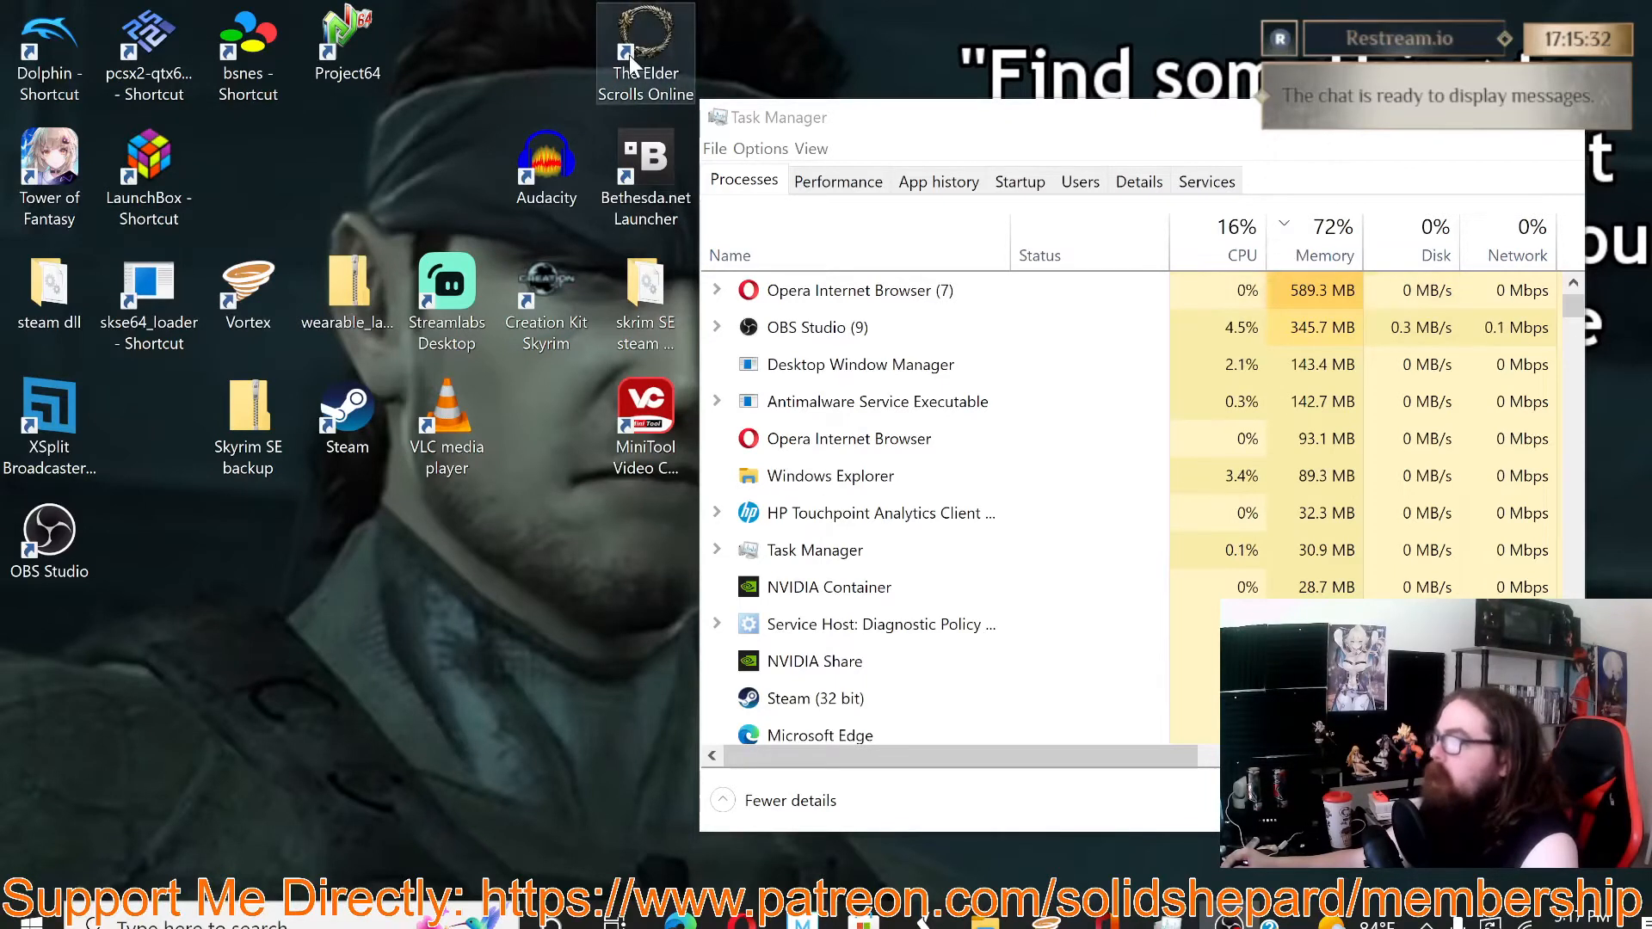
click(816, 327)
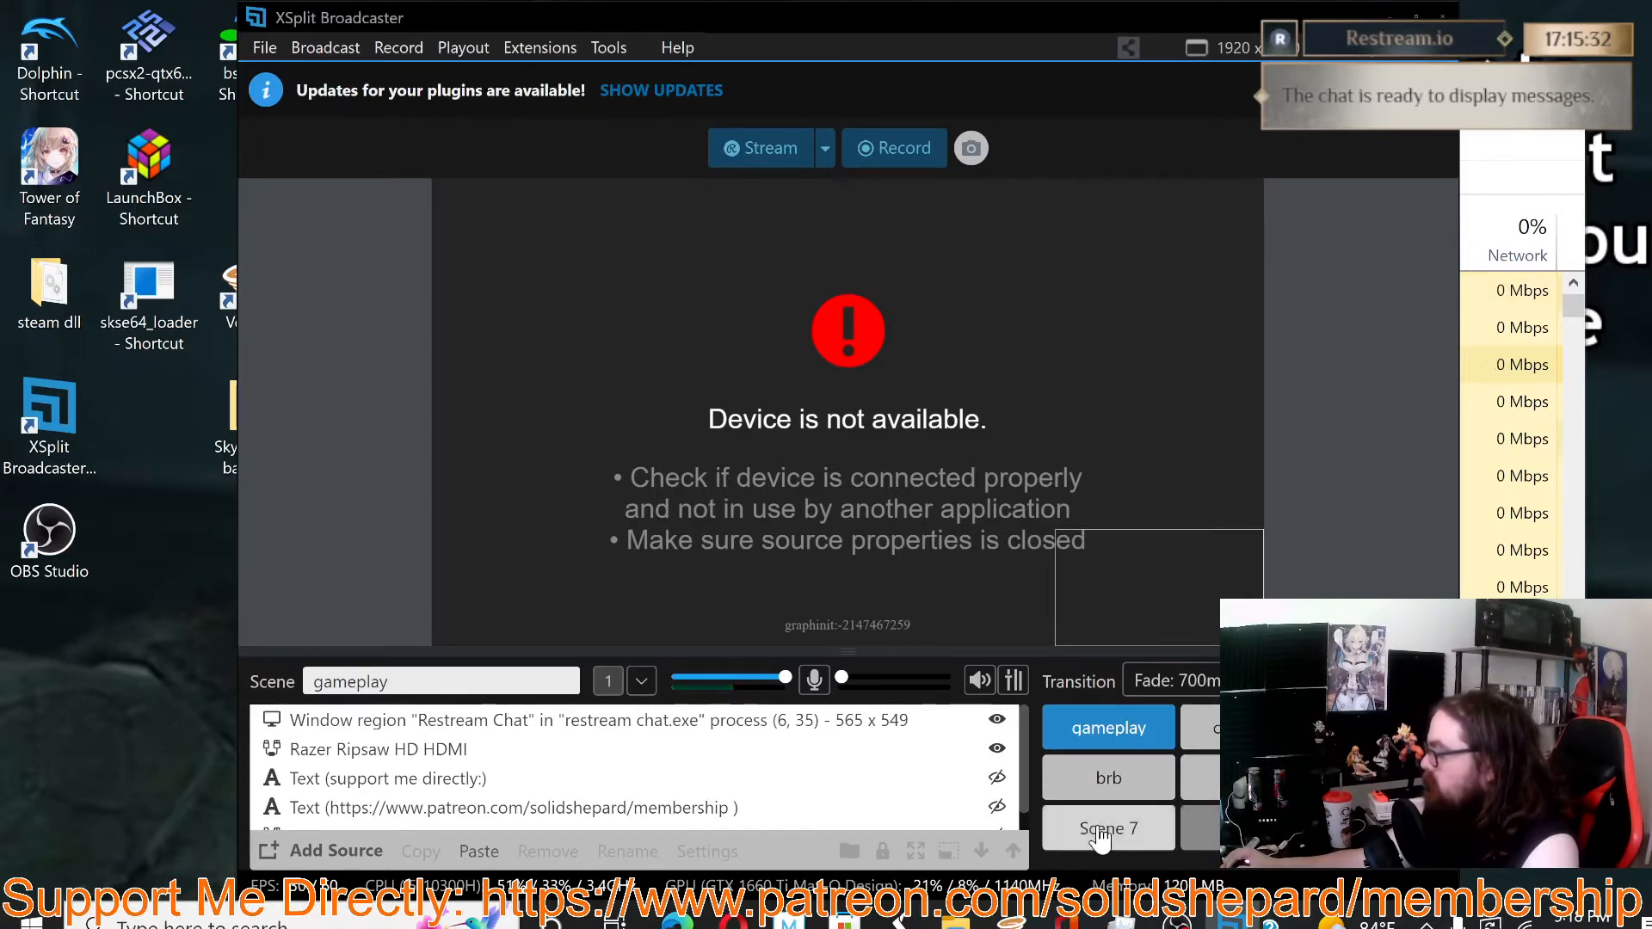
click(1107, 828)
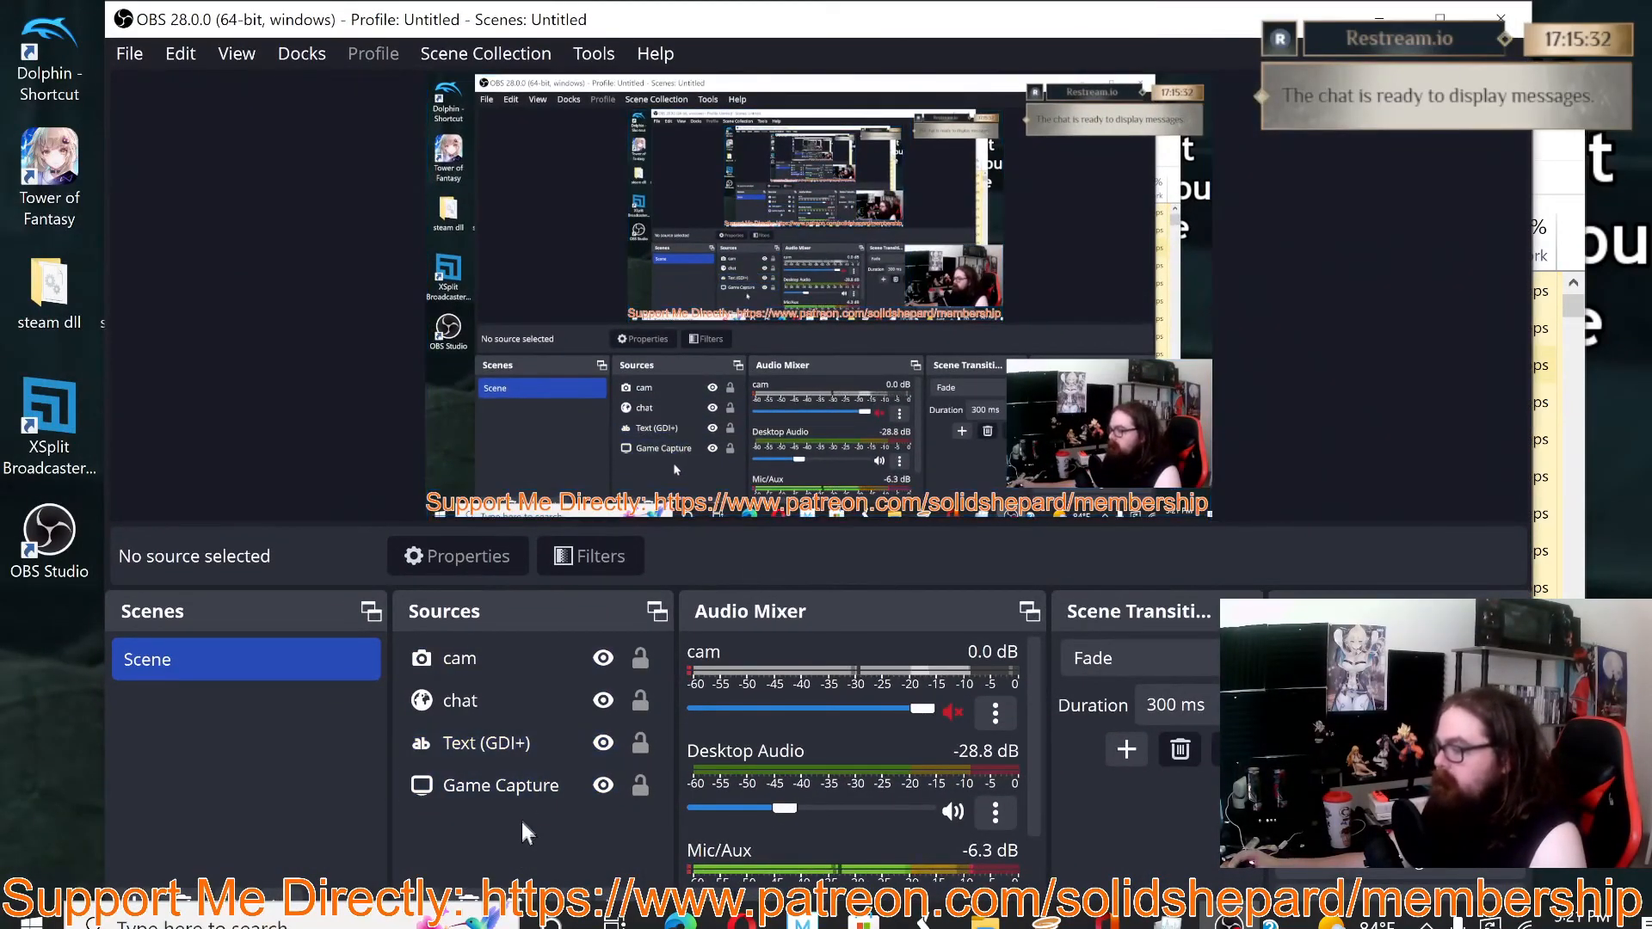
click(486, 743)
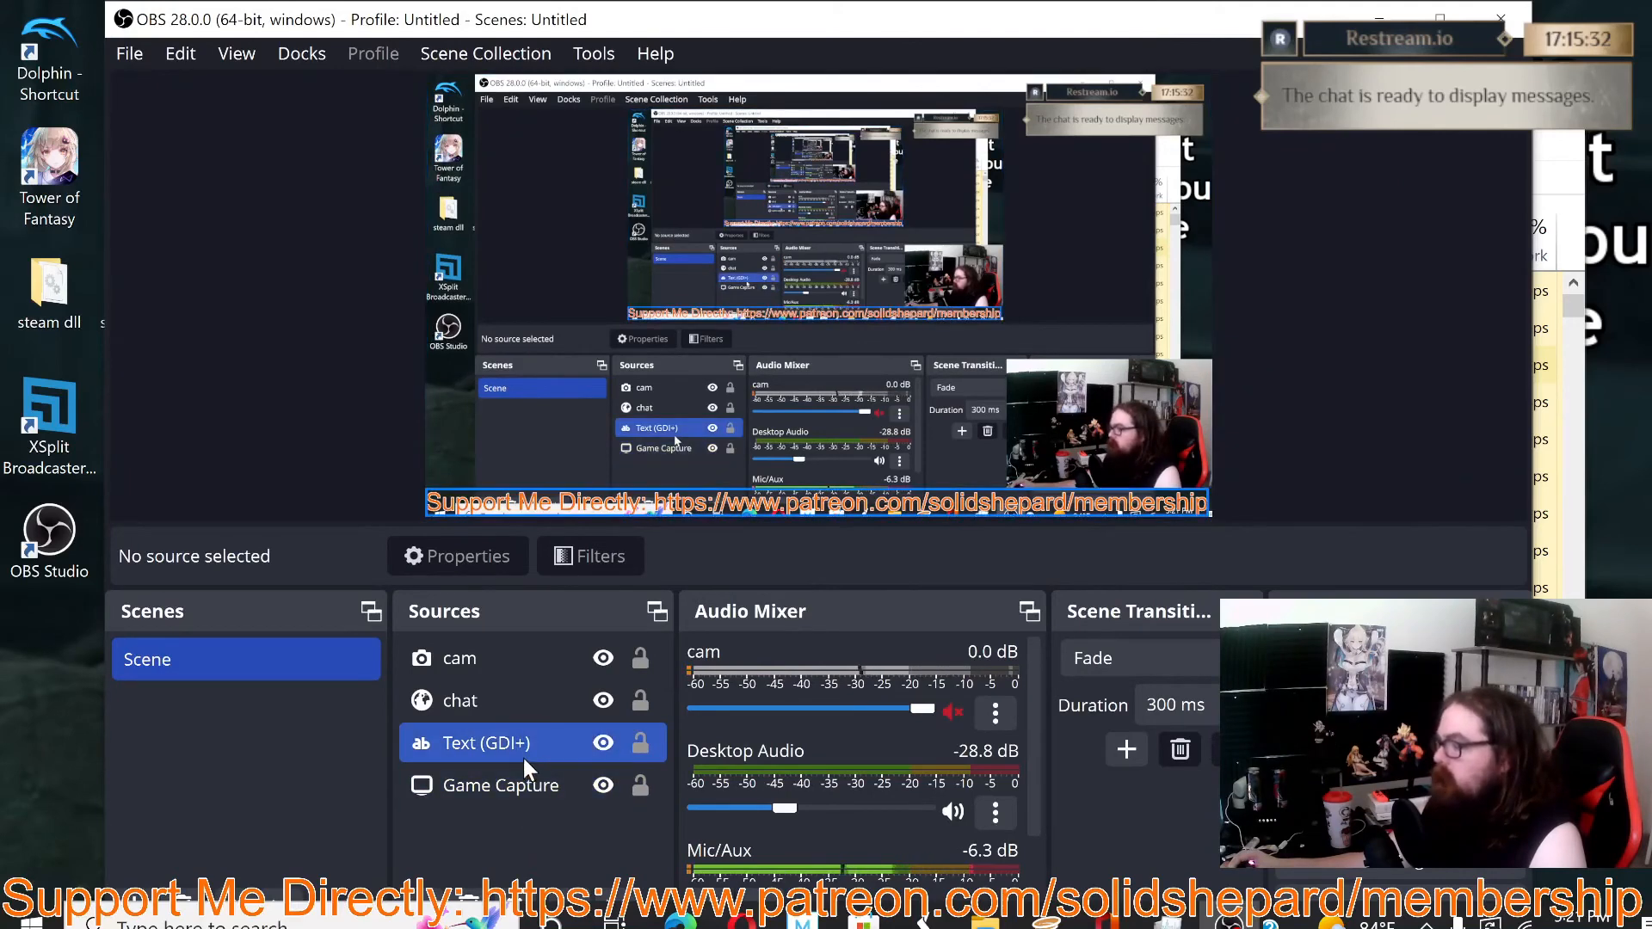
click(459, 658)
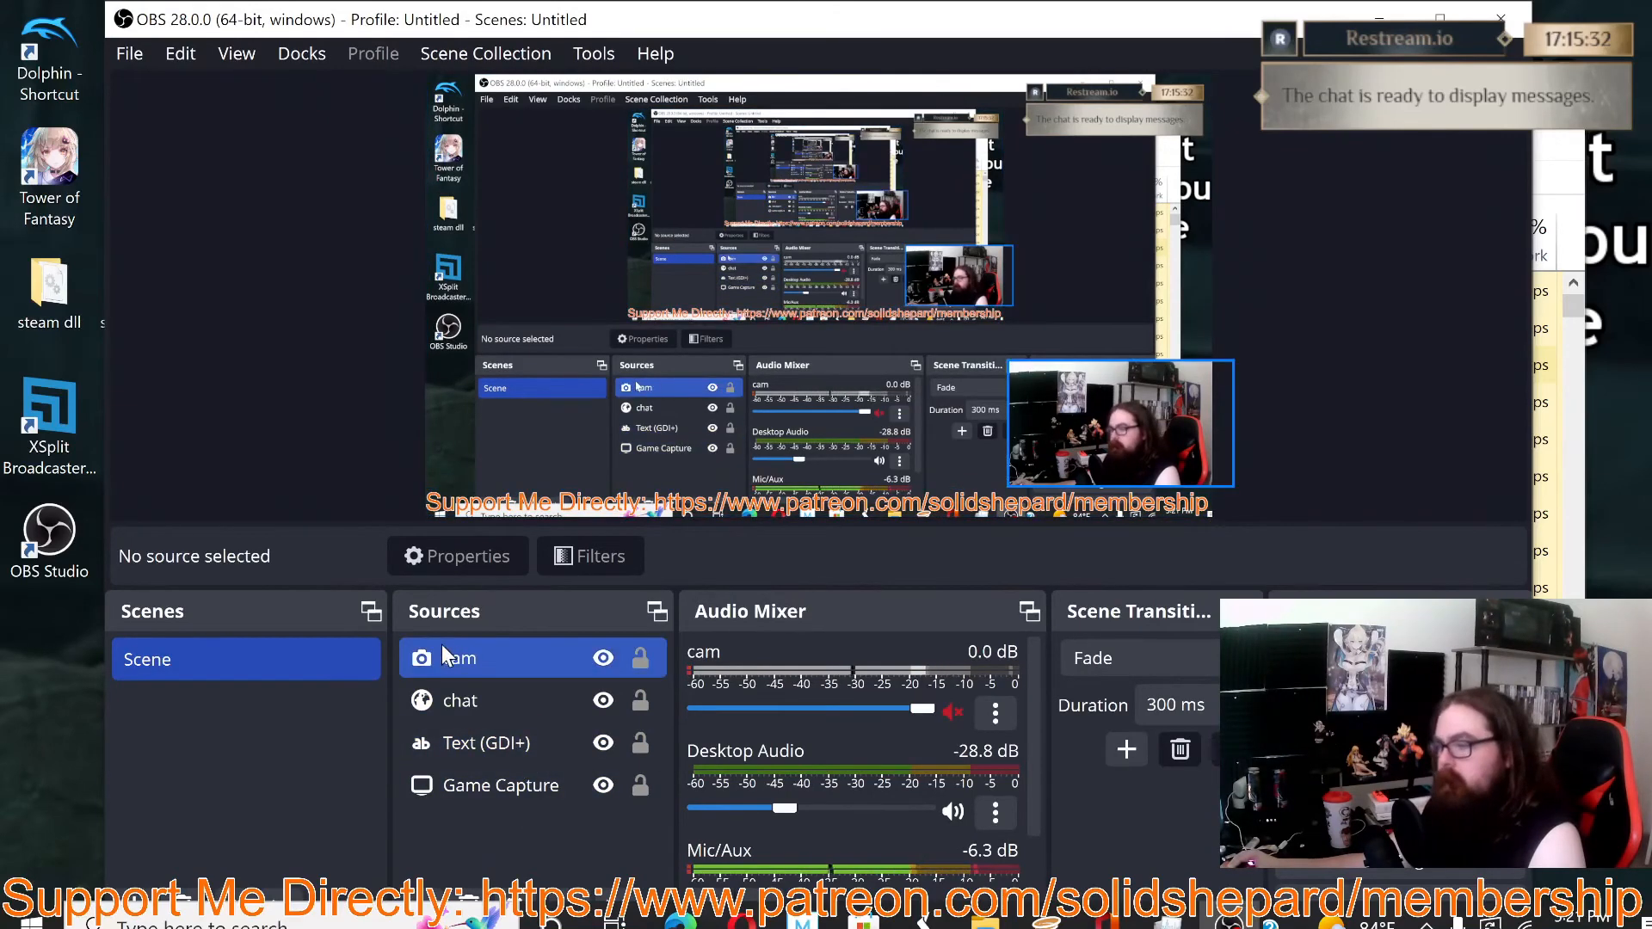
click(460, 699)
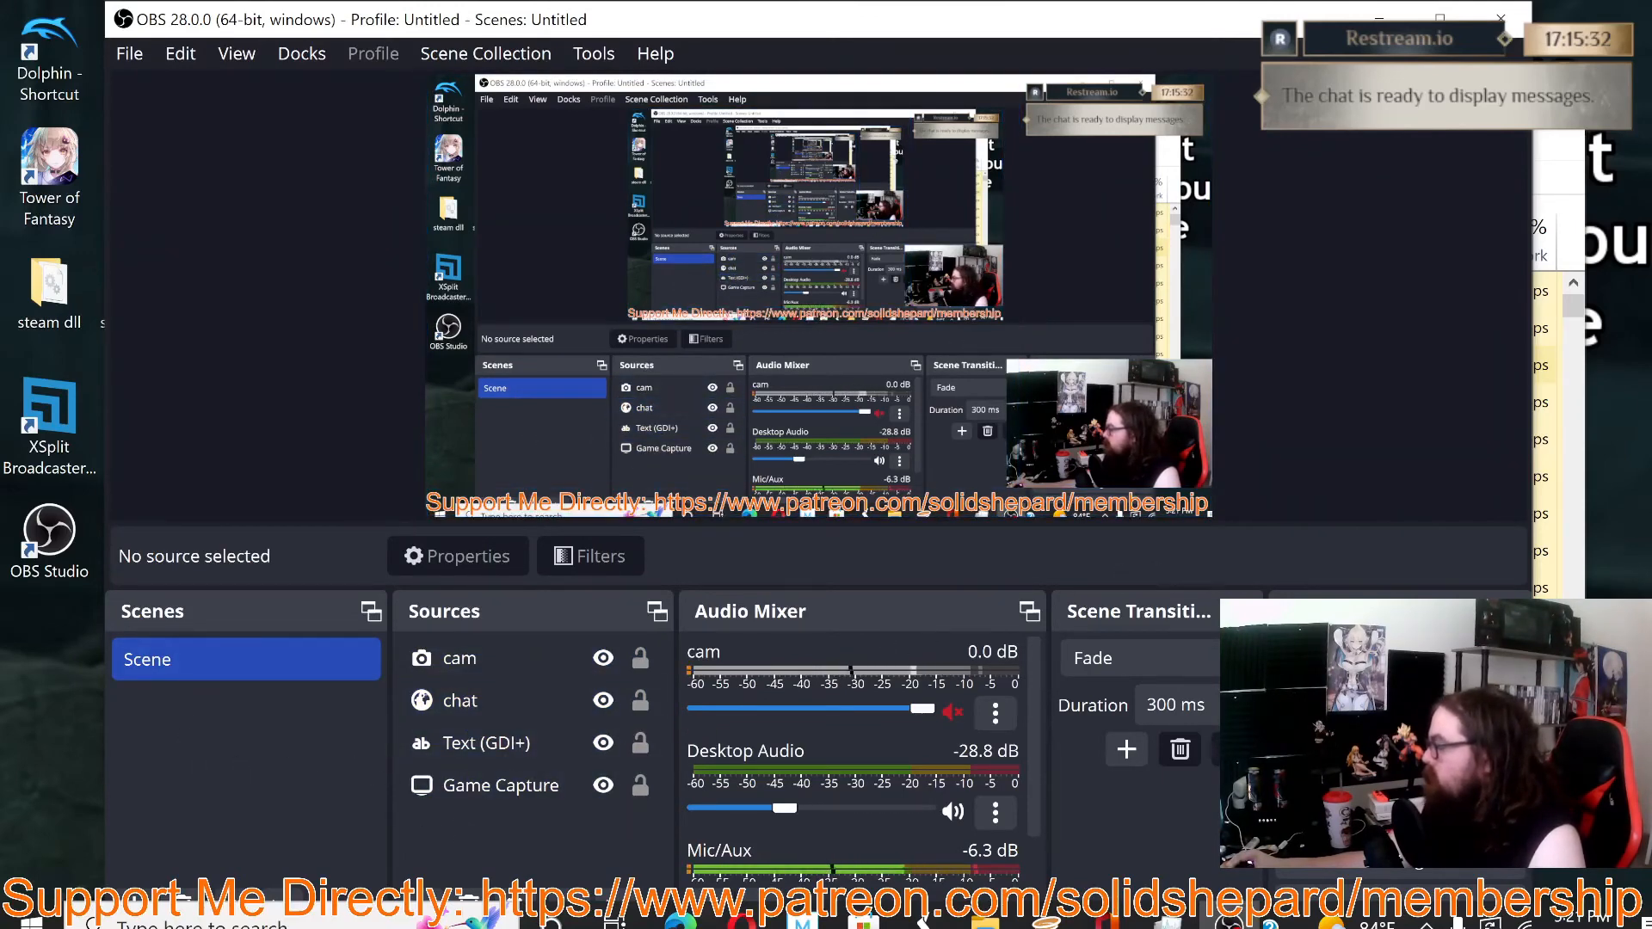
click(486, 742)
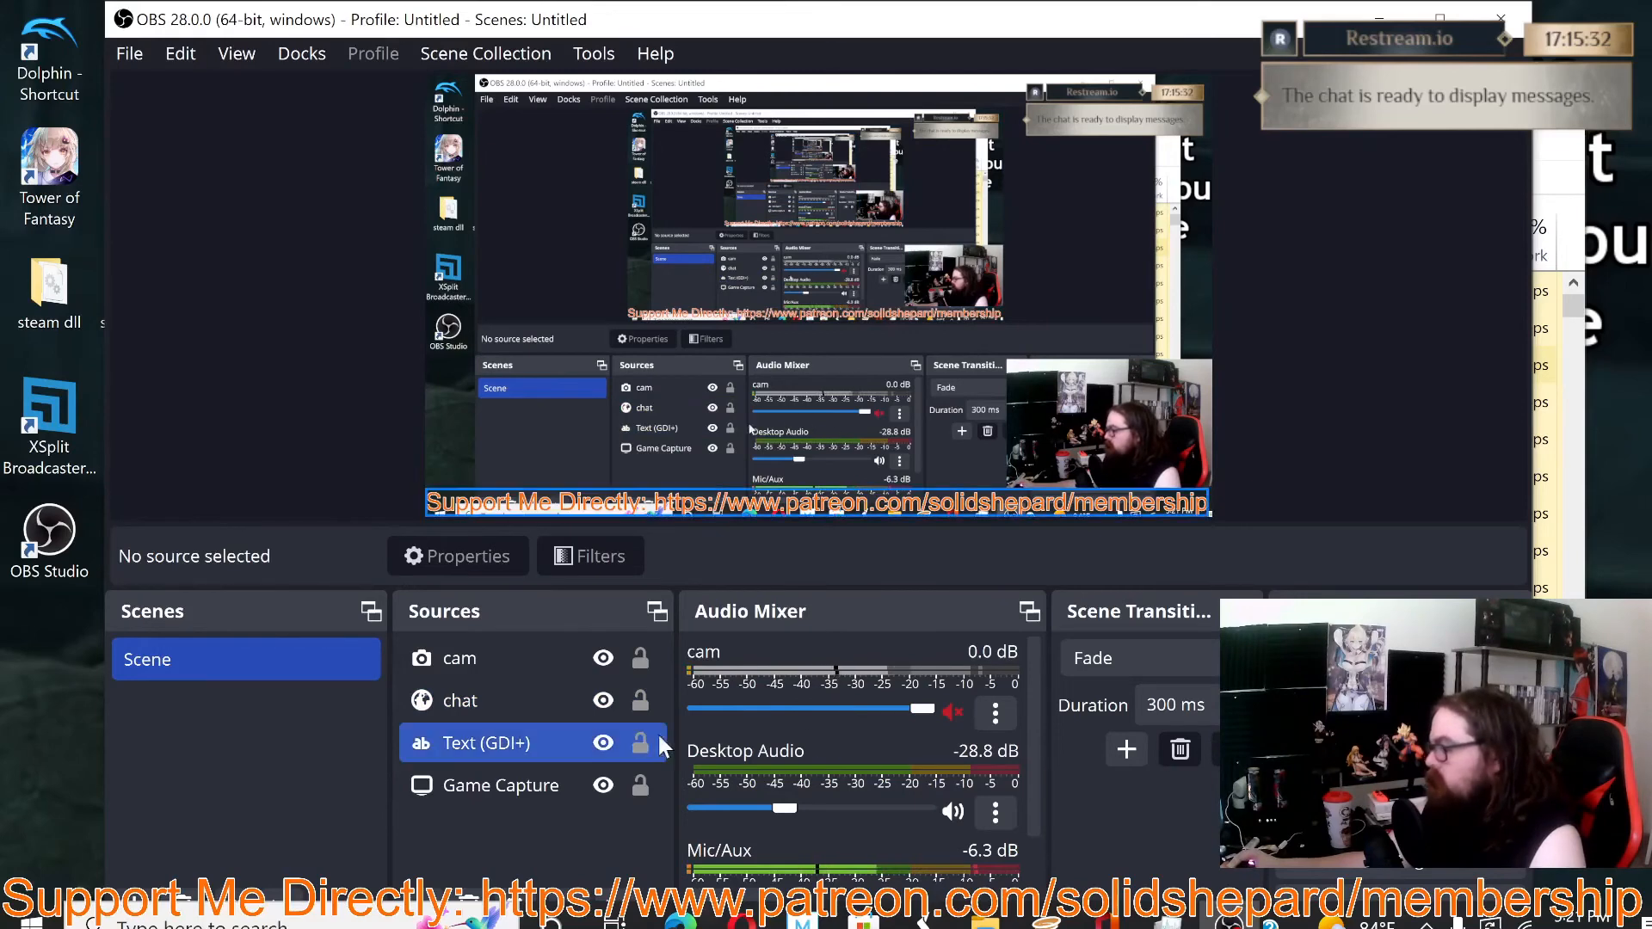